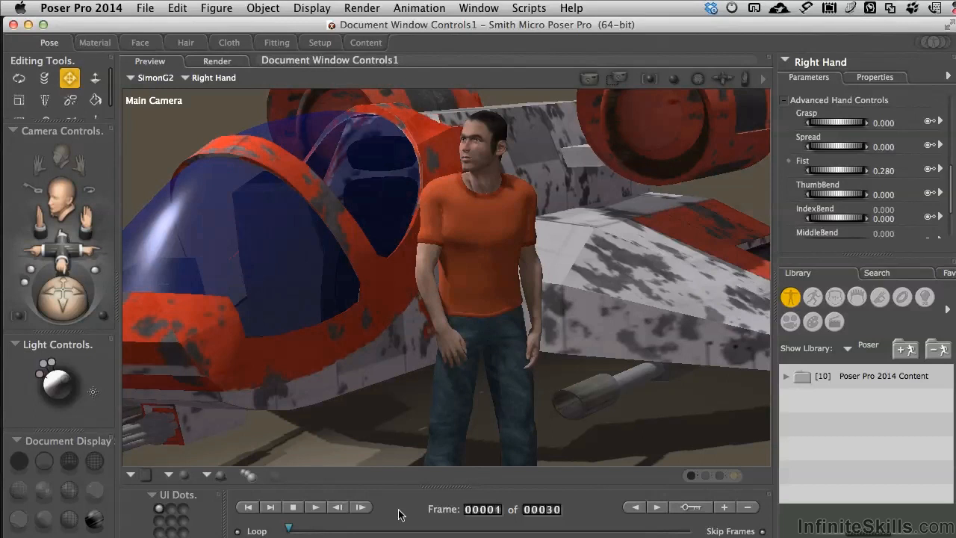
- Switch the Document Display style to Silhouette, rendering figure and spaceship as dark shapes
click(69, 461)
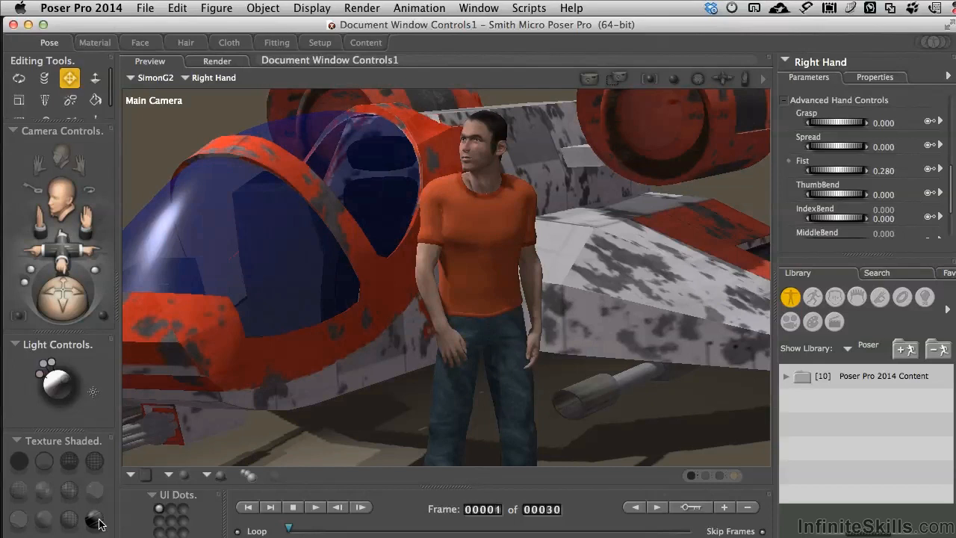
click(19, 461)
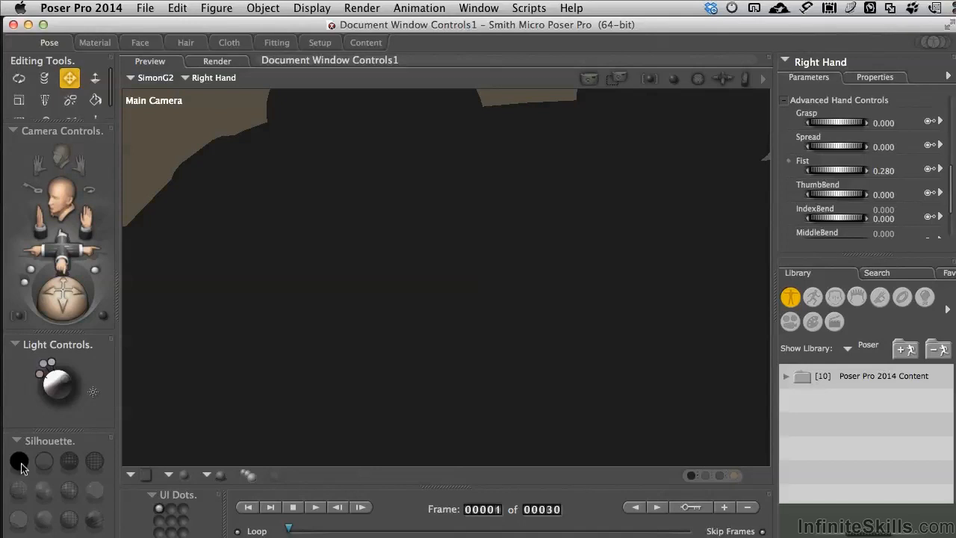
click(43, 461)
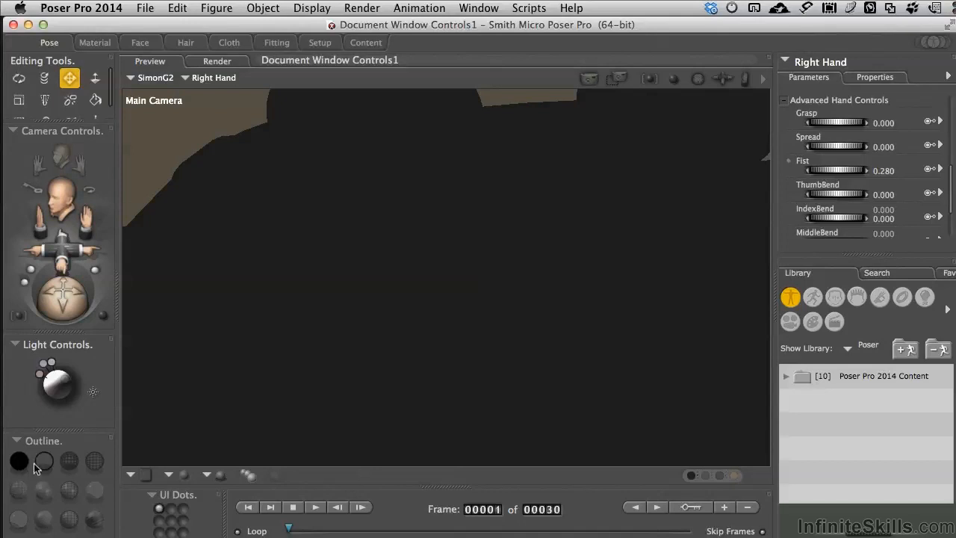
- Set the Document Display style to Outline, drawing figure and spaceship as contours
click(43, 461)
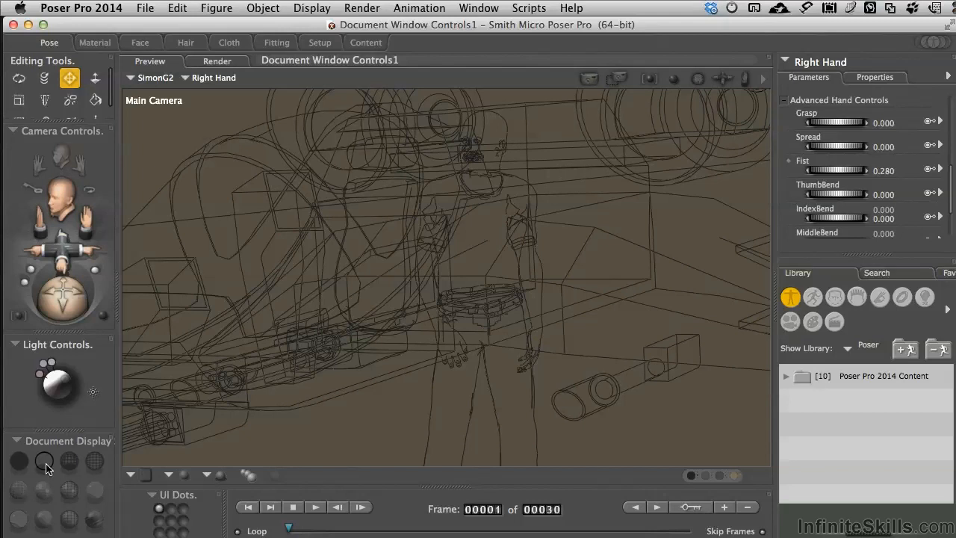
click(44, 461)
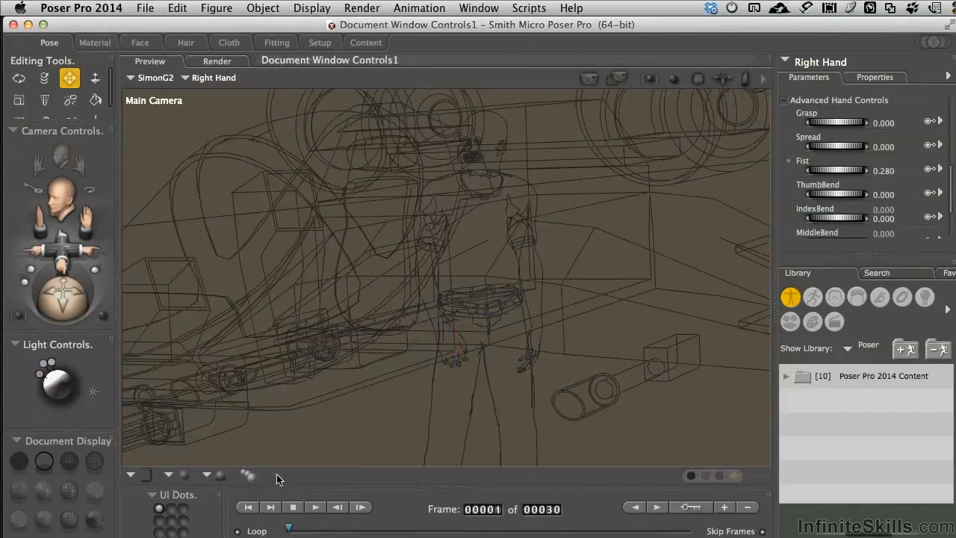
mouse_move(248, 482)
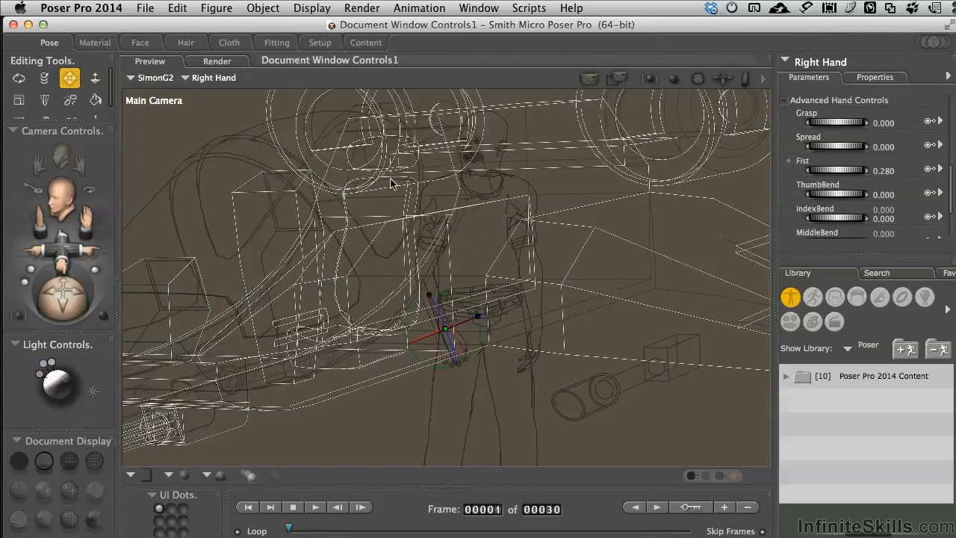
mouse_move(358, 106)
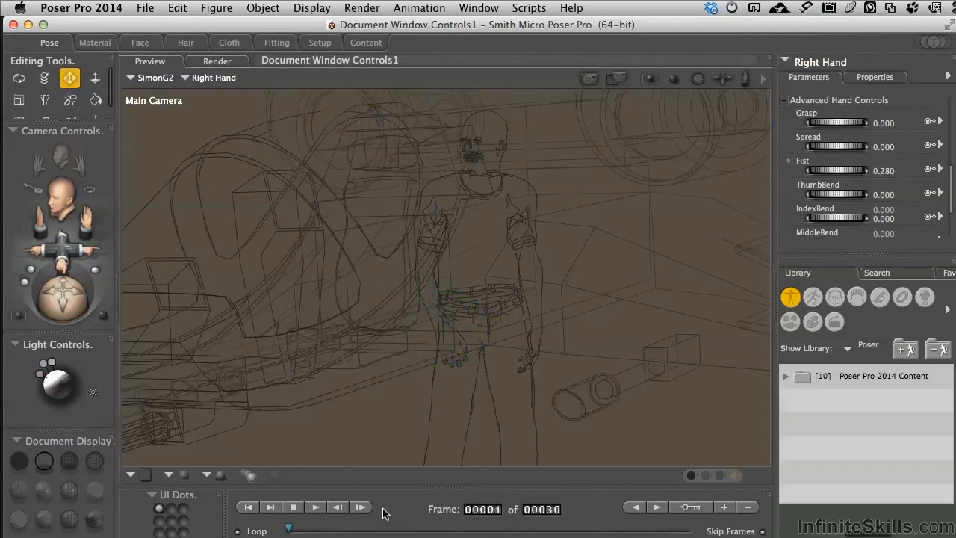
mouse_move(288, 478)
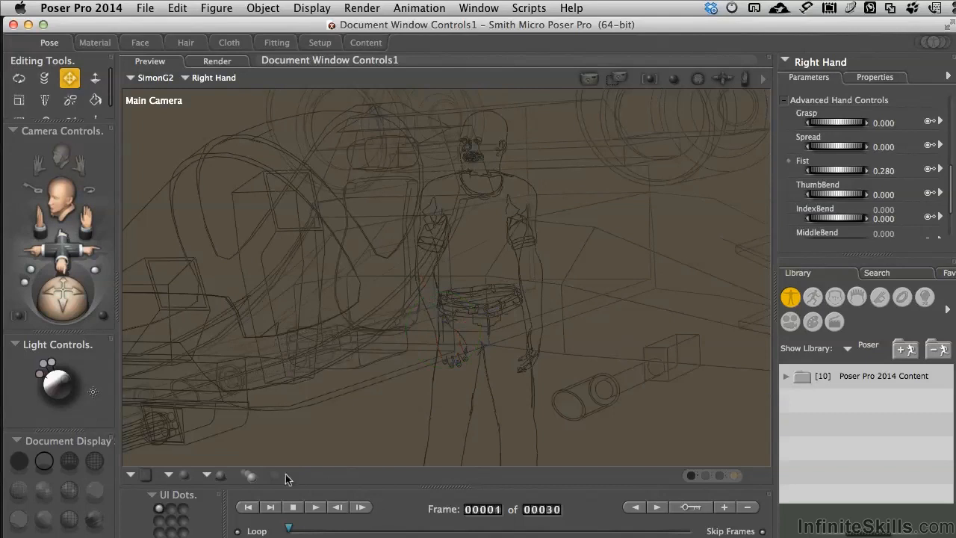
- Set the Document Display style to Wireframe for a dense mesh view
click(69, 461)
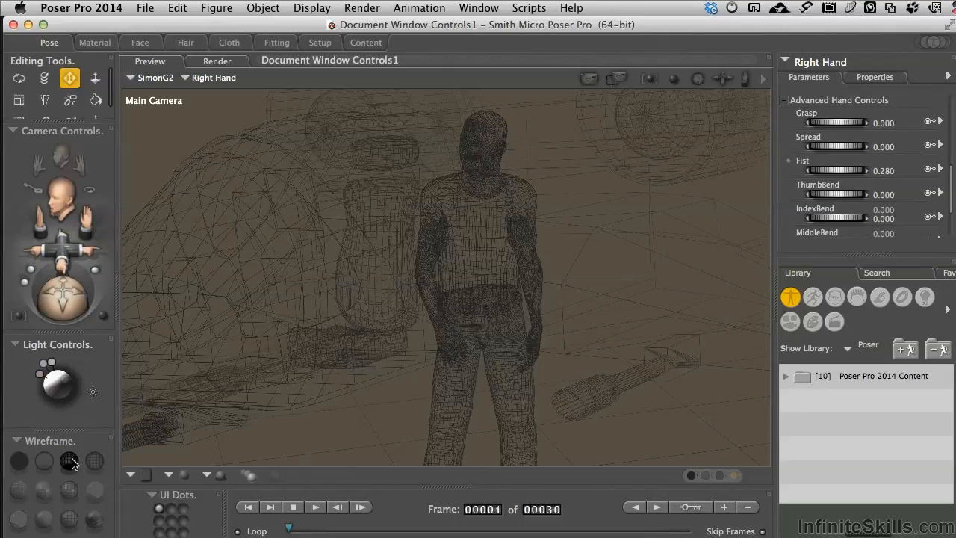
- Set the Document Display style to Hidden Line, hiding back mesh lines
click(94, 460)
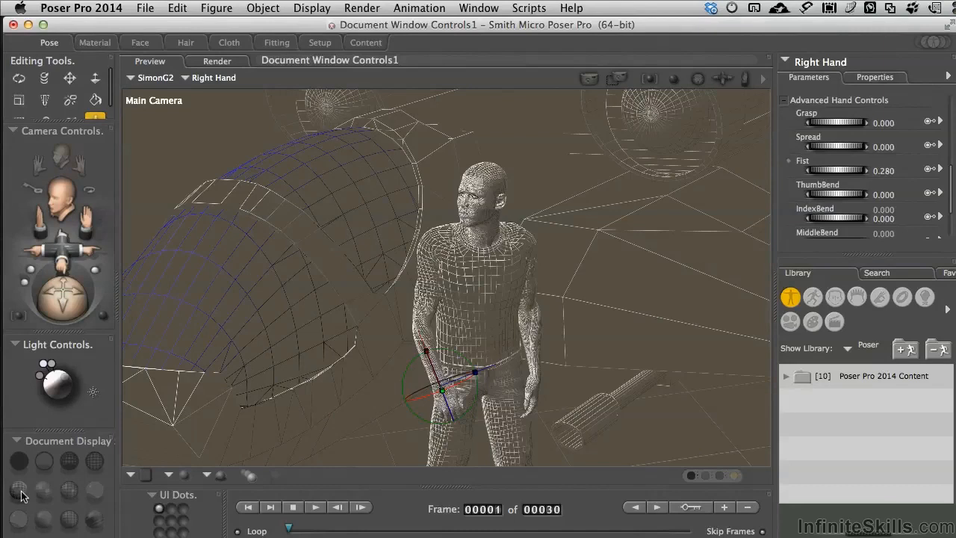
- Set the Document Display style to Flat Shaded for solid grey faceted surfaces
click(43, 490)
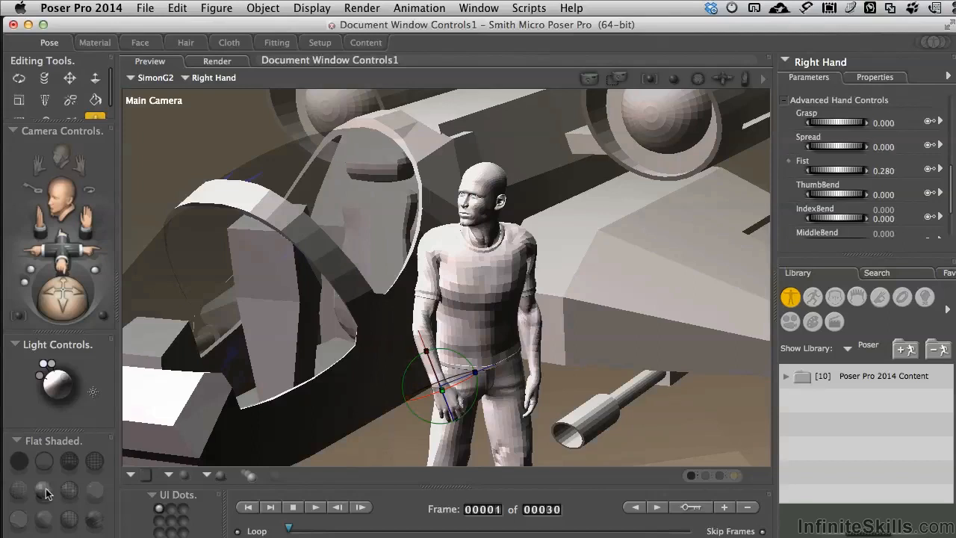
- Set the Document Display style to Smooth Shaded for smooth solid surfaces
click(69, 491)
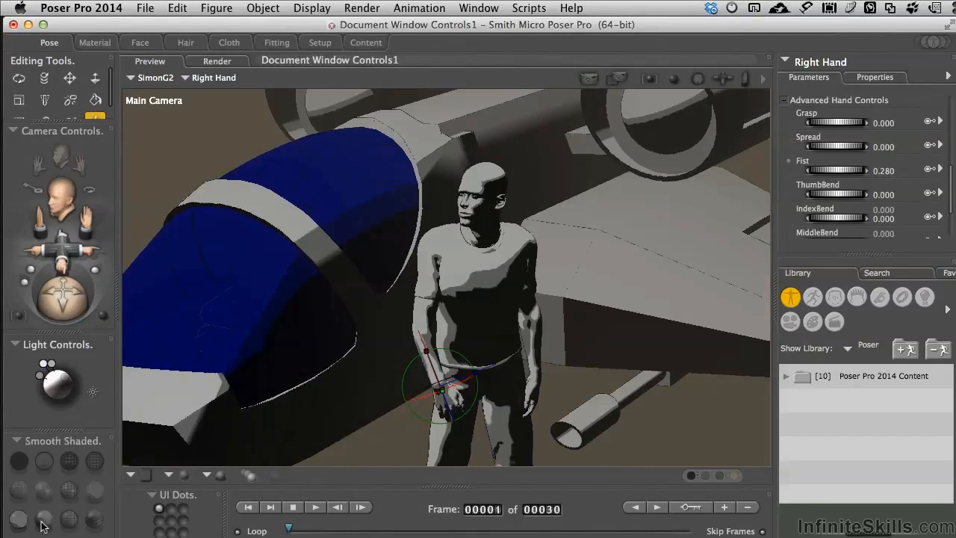
- Cycle through Cartoon w/Line, Smooth Shaded and Smooth Lined, ending on Texture Shaded
click(19, 521)
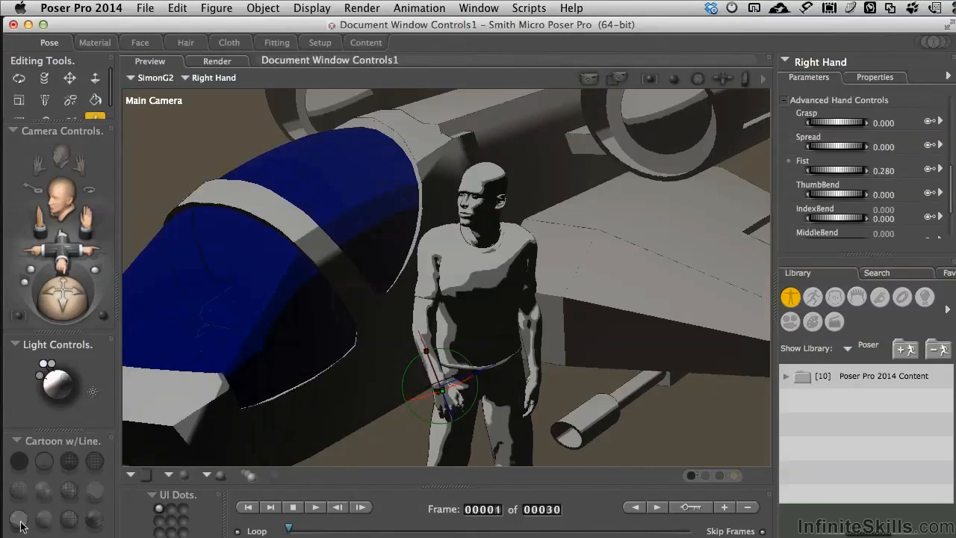
click(19, 519)
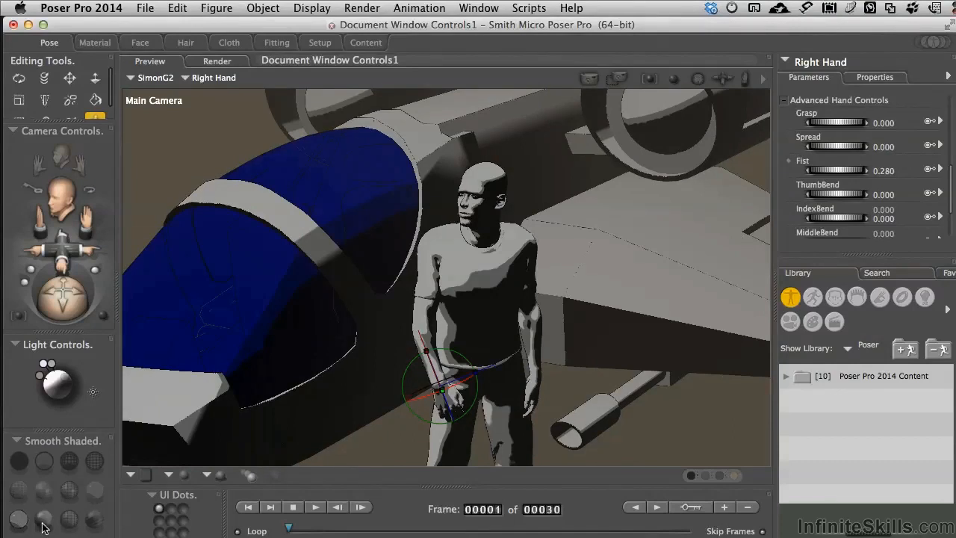
click(69, 519)
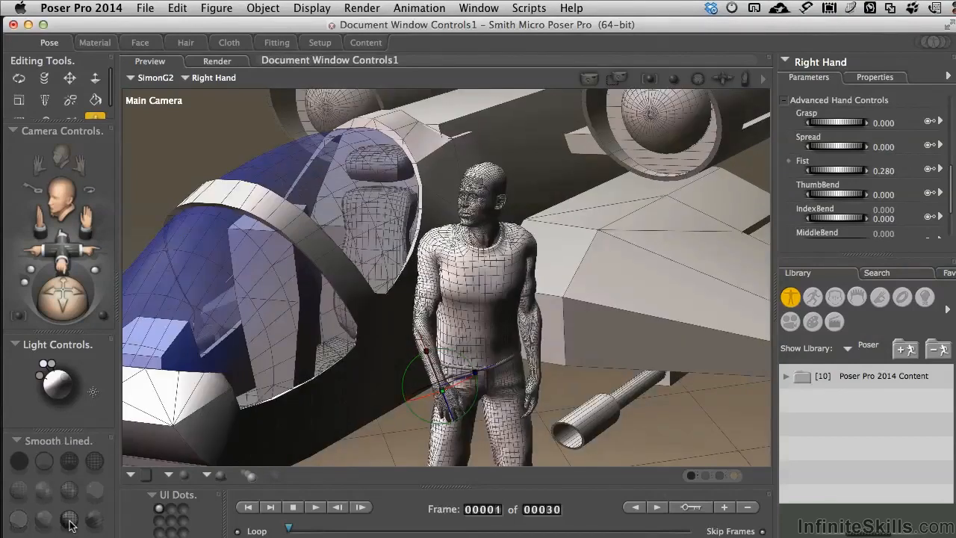
click(68, 520)
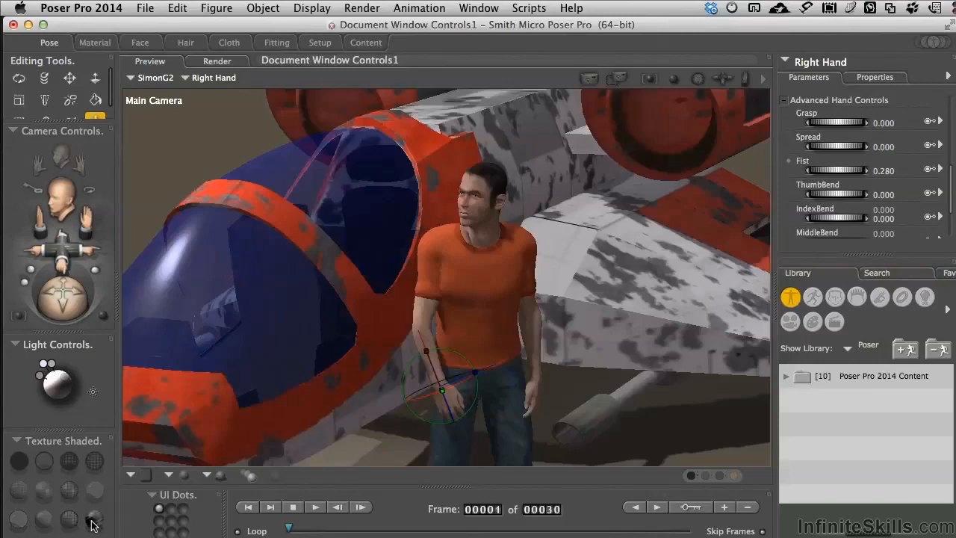